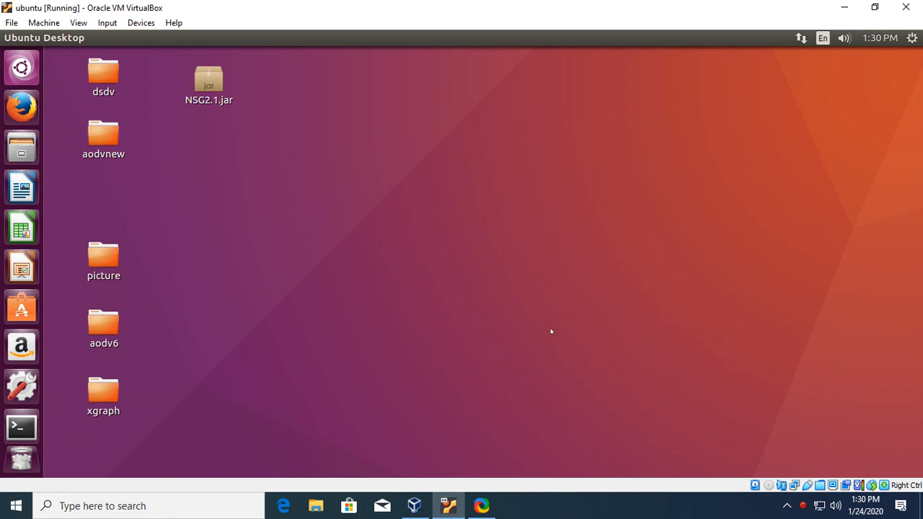
- Launch NSG2.1 from NSG2.1.jar and show the new-scenario choices under the Scenario menu
click(208, 79)
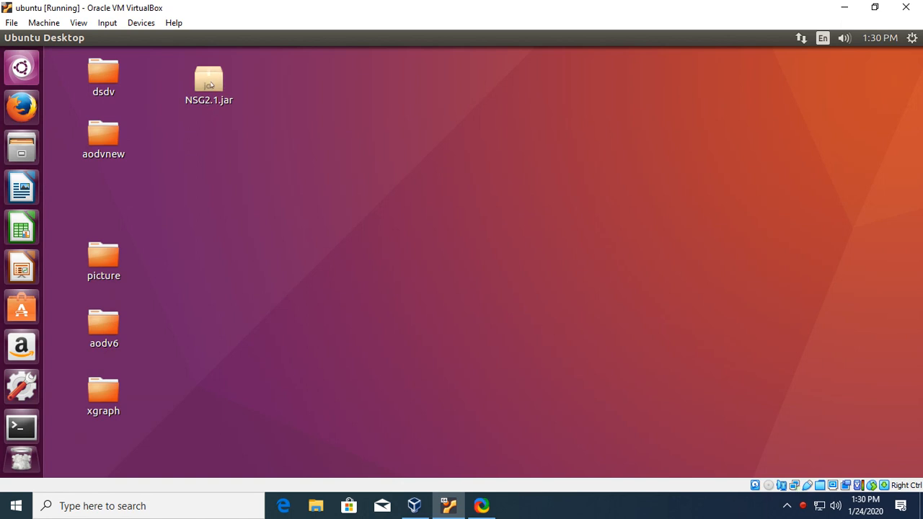
click(208, 80)
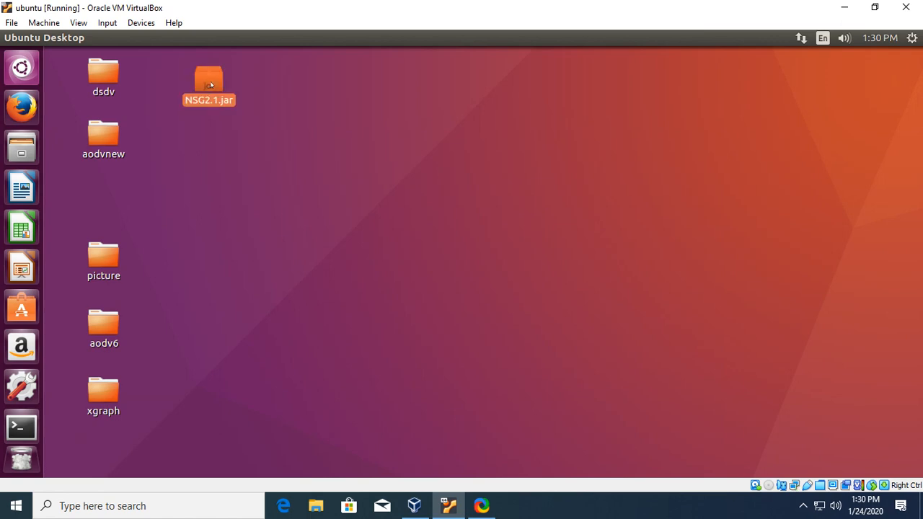
double_click(208, 80)
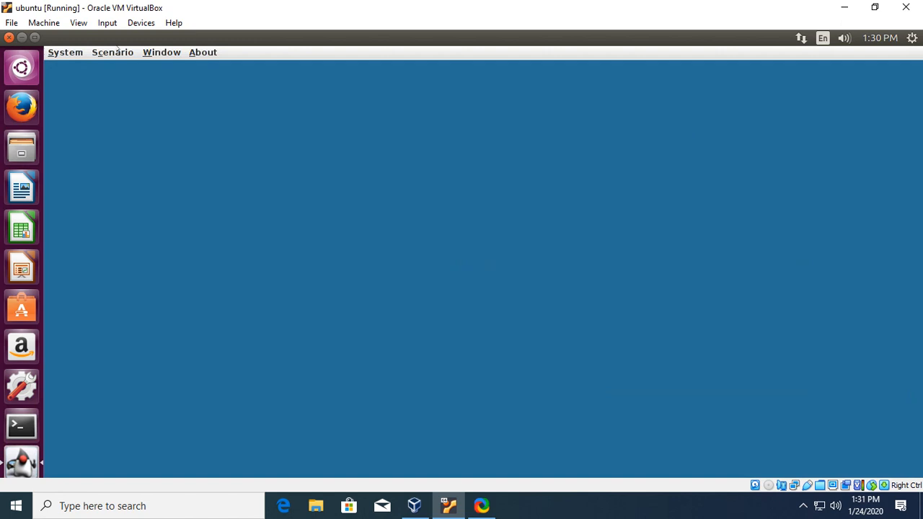
click(112, 52)
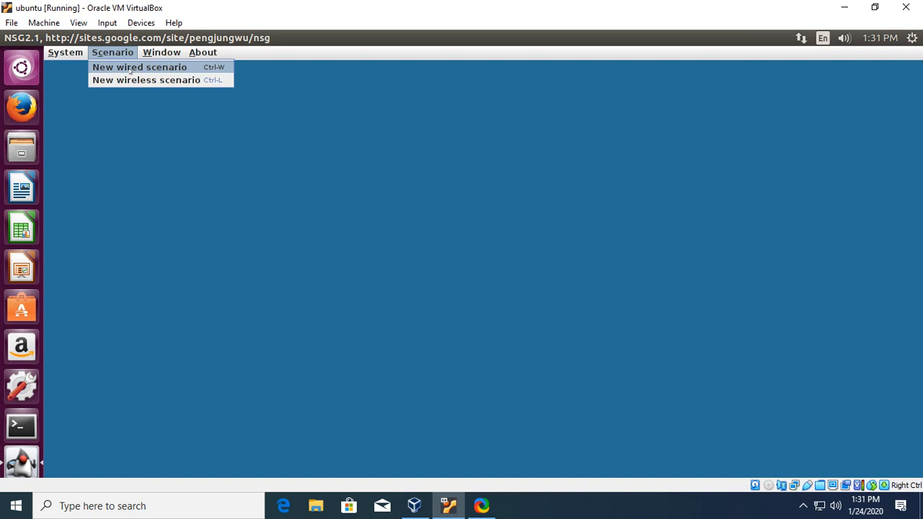
- Start a new wired scenario and place nodes n0–n7 in two rows of four on the grid
click(139, 66)
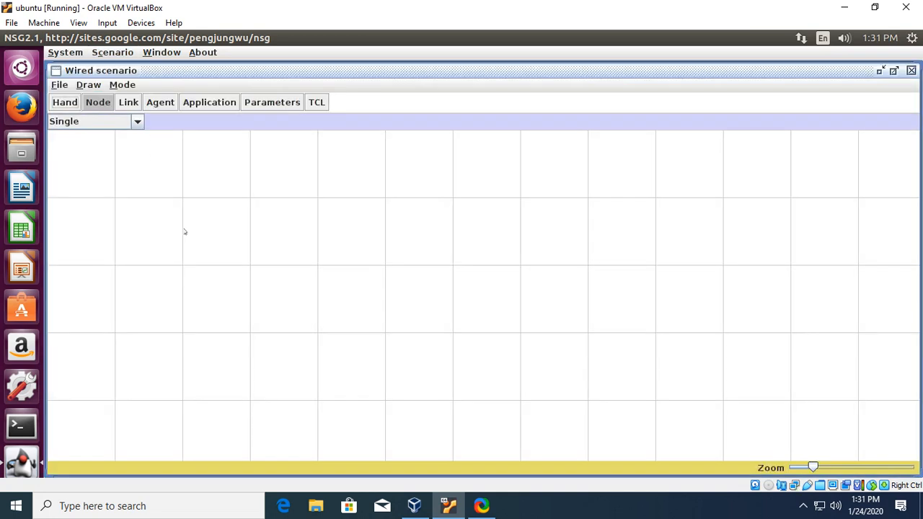
mouse_move(226, 233)
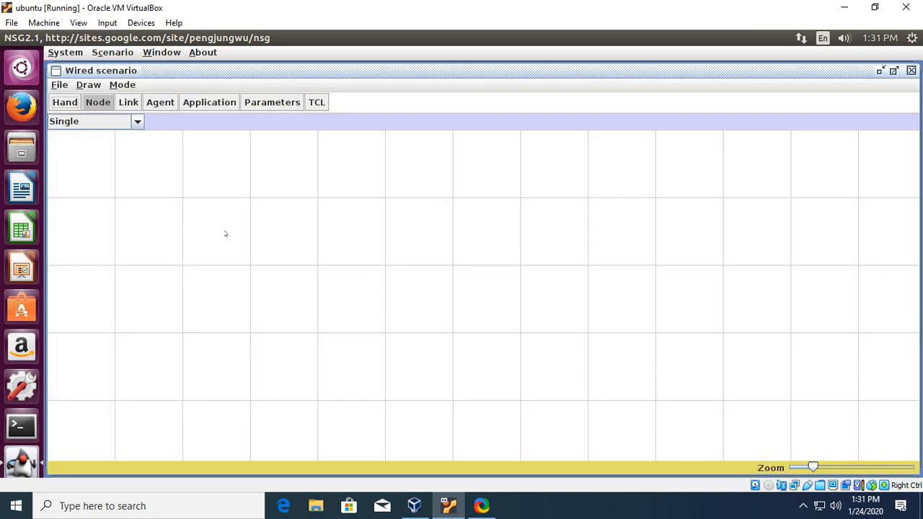
click(227, 232)
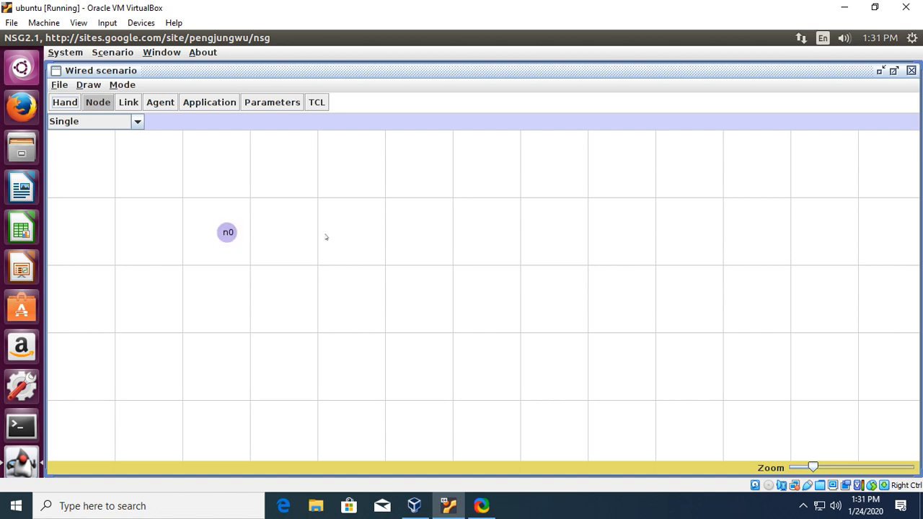
click(411, 236)
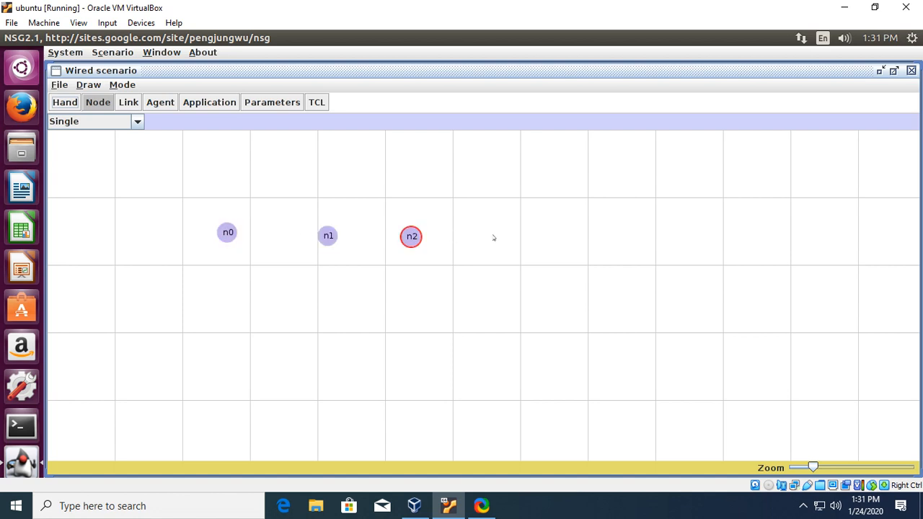
click(495, 236)
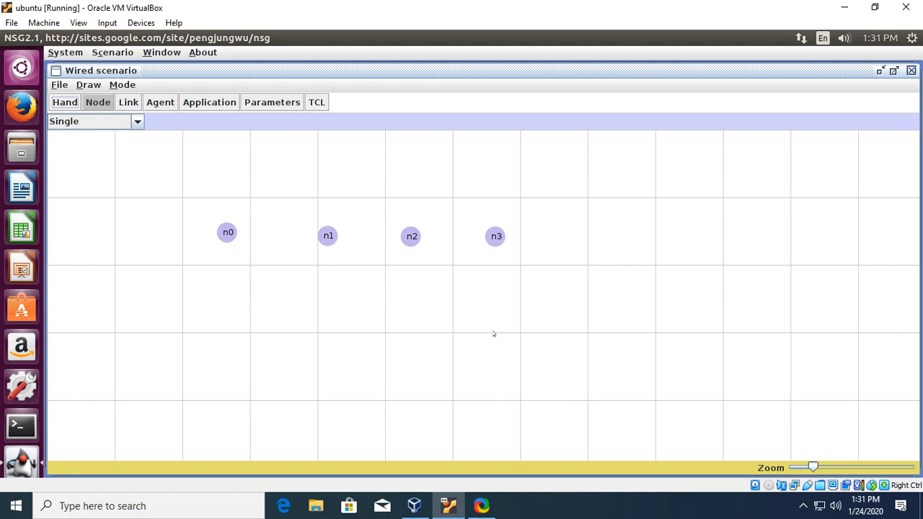
click(496, 333)
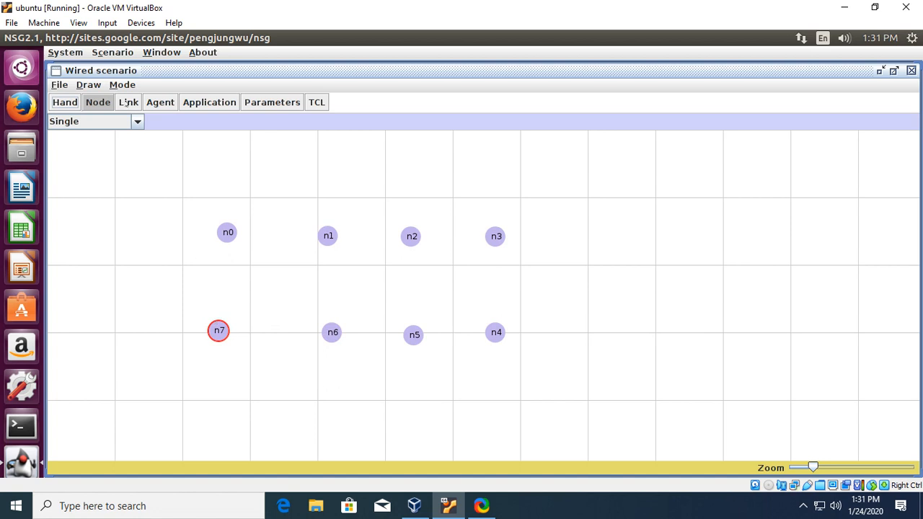
click(128, 101)
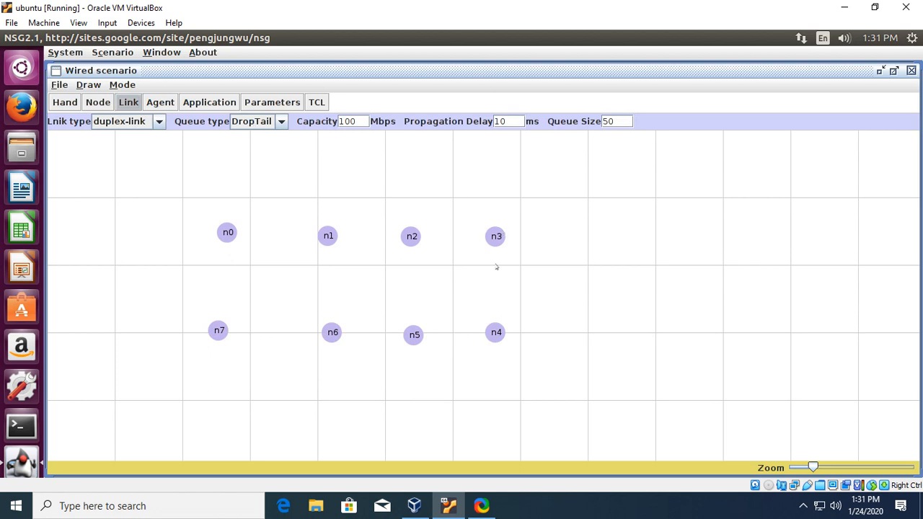
- Join node n3 to node n4 with a duplex link and move to agent placement
drag(495, 236, 496, 333)
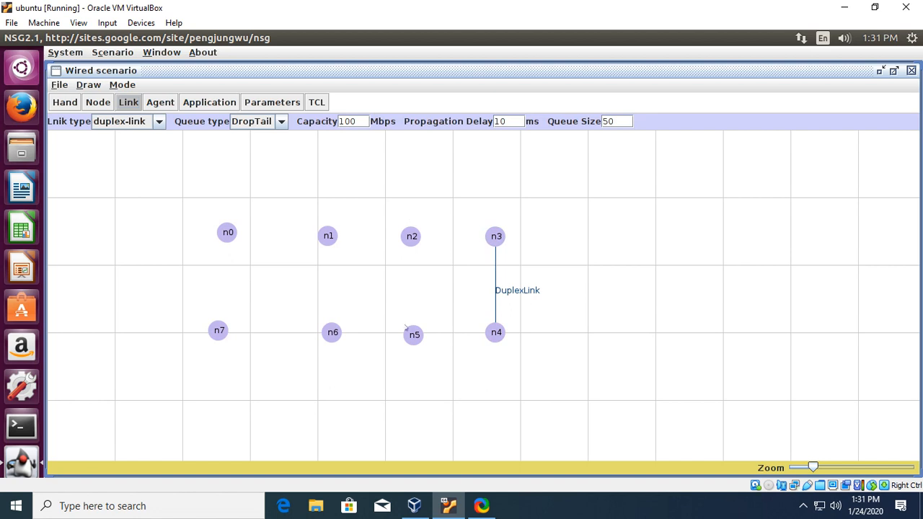
mouse_move(195, 322)
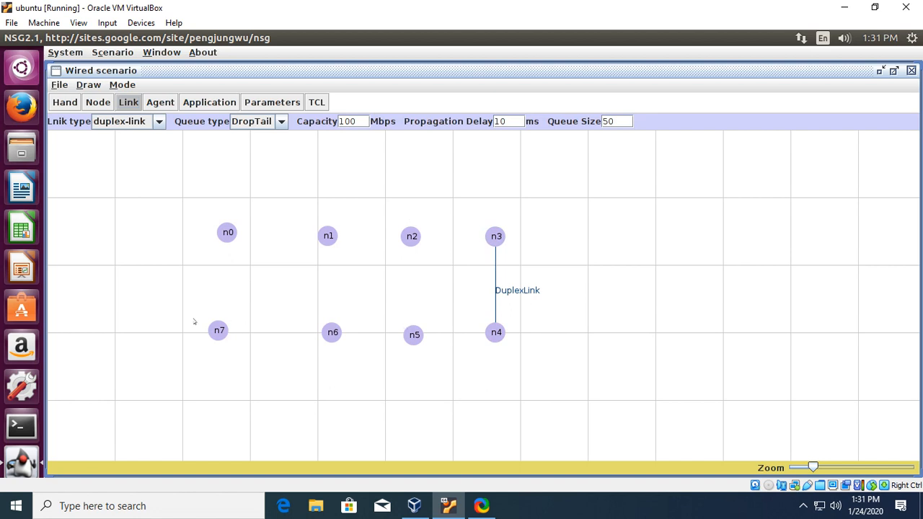
mouse_move(98, 139)
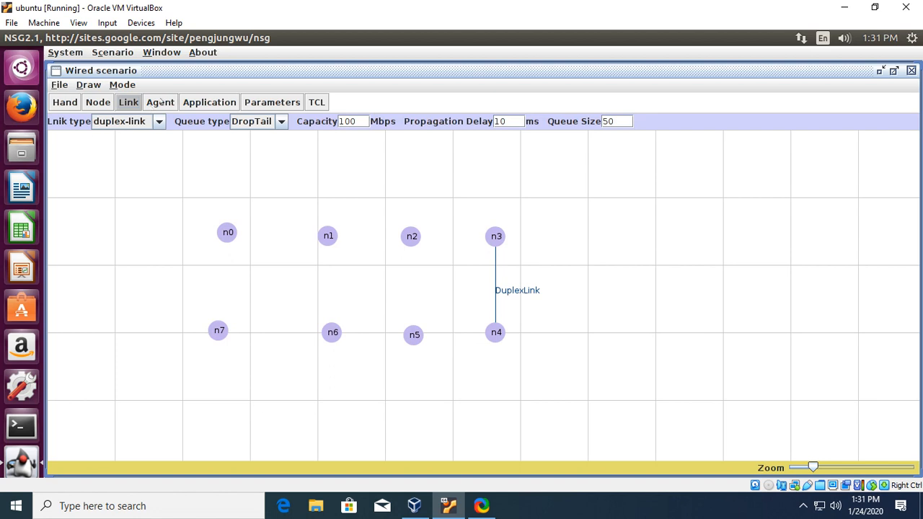
click(160, 101)
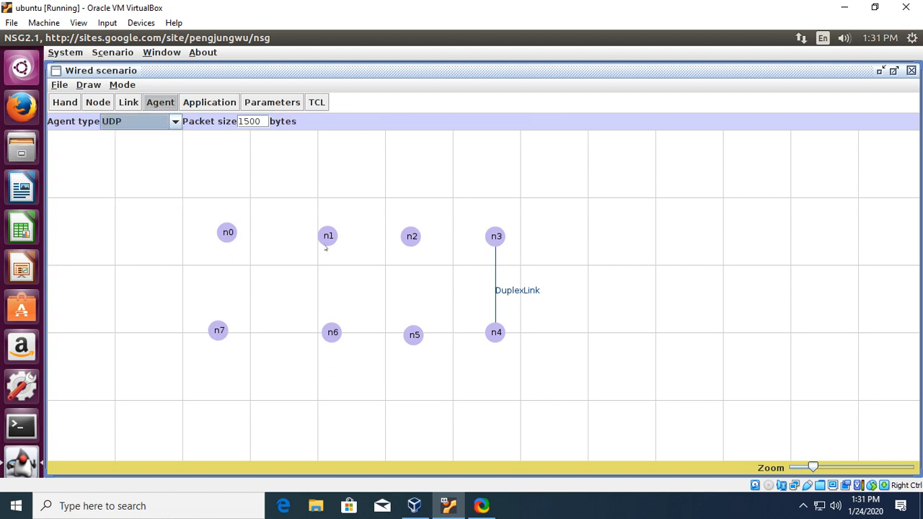
- Attach a UDP agent (udp0) to n1 and a NULL agent (null1) to n7, connected together
click(328, 235)
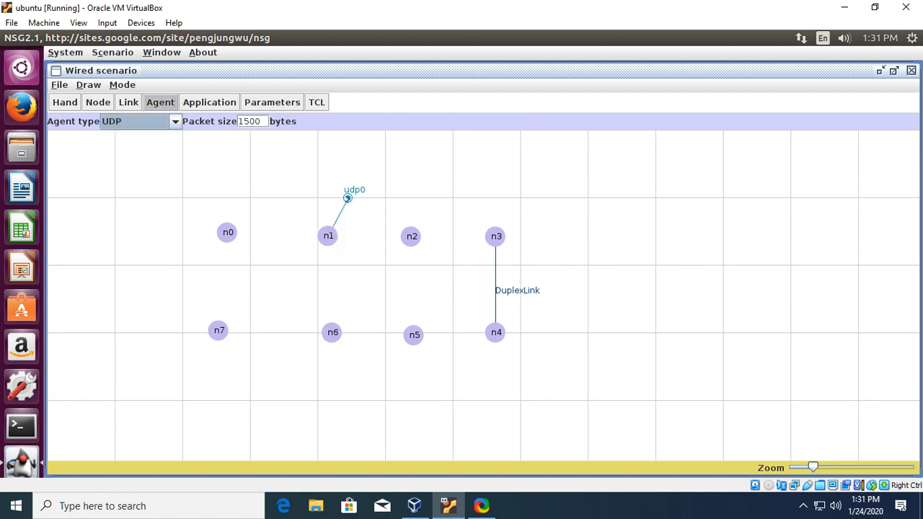
click(348, 198)
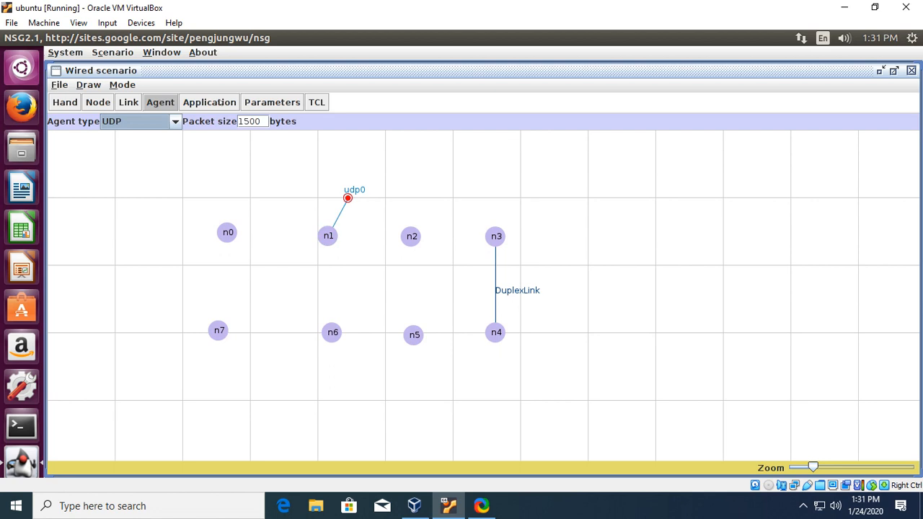
click(174, 121)
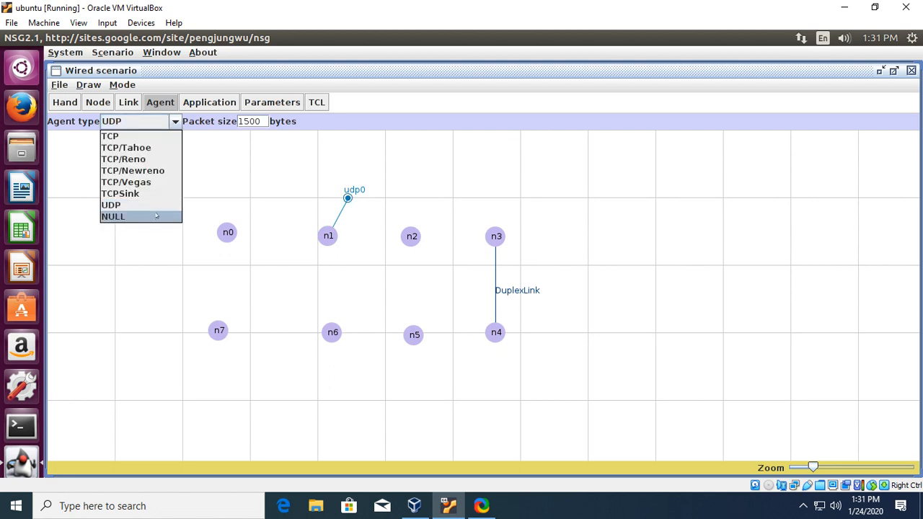
click(113, 216)
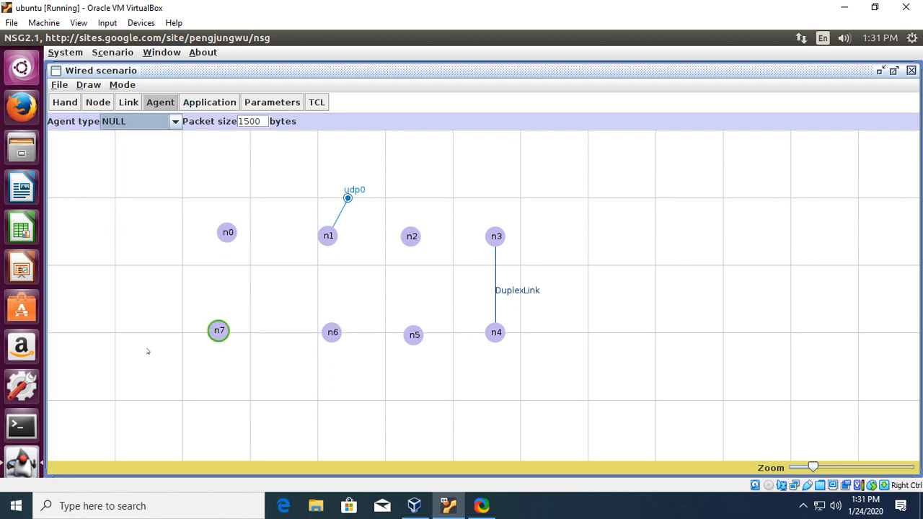
click(219, 330)
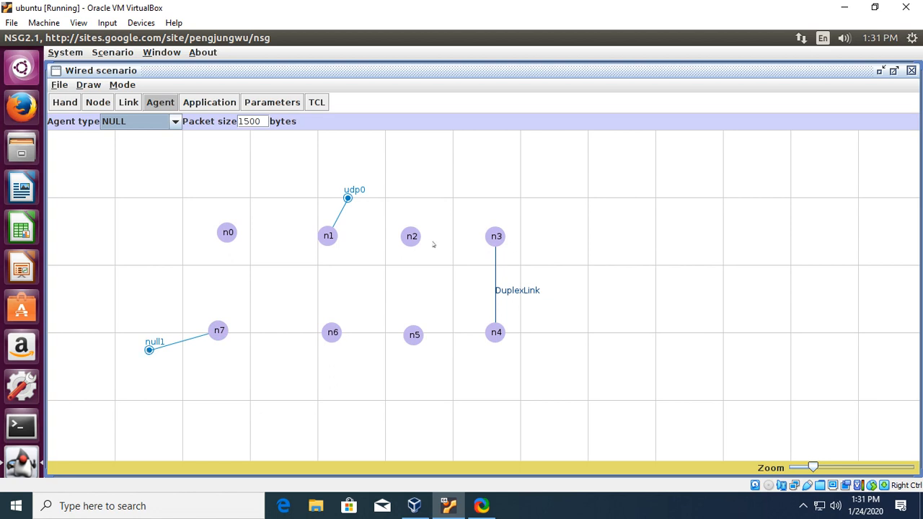
click(328, 236)
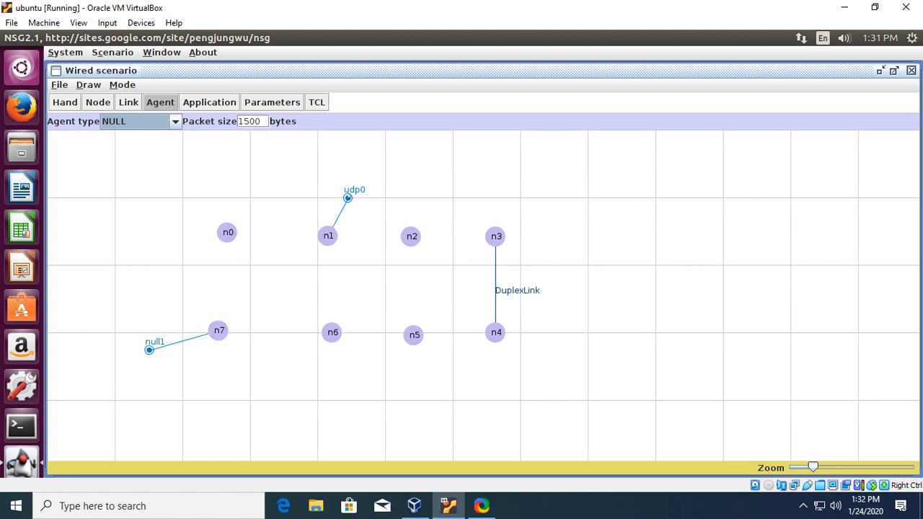
click(347, 198)
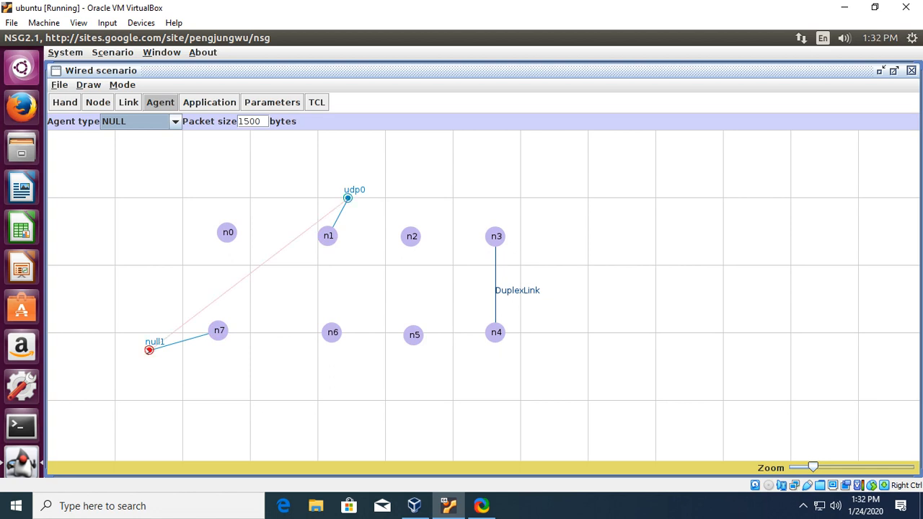
click(209, 101)
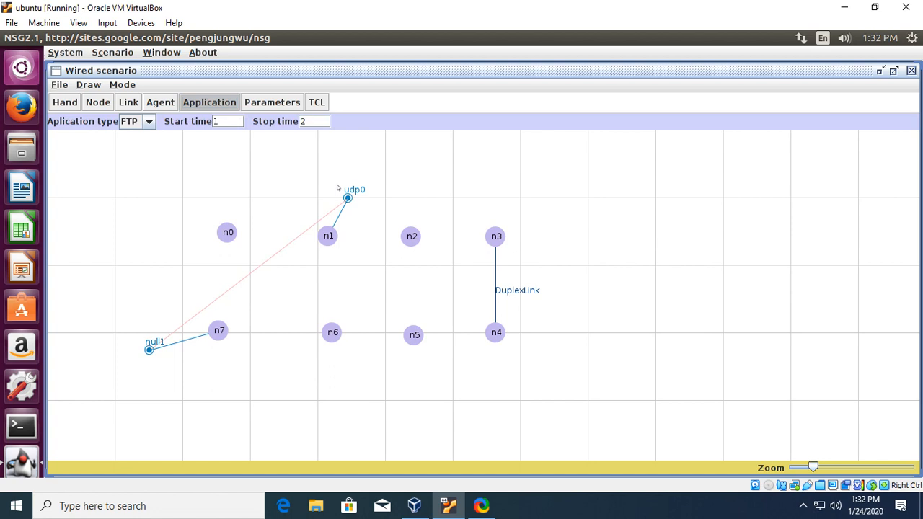
- Attach a CBR application (cbr0) to udp0 and generate the scenario's TCL script
click(148, 121)
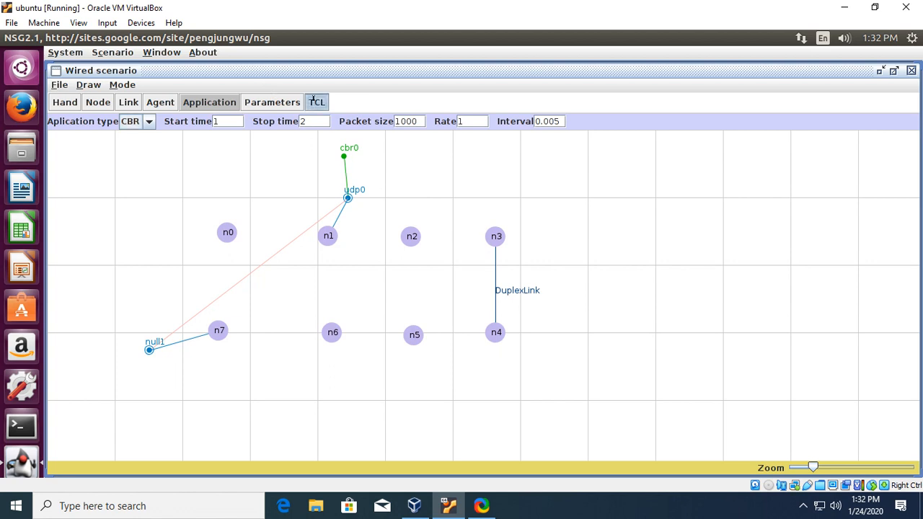
click(316, 102)
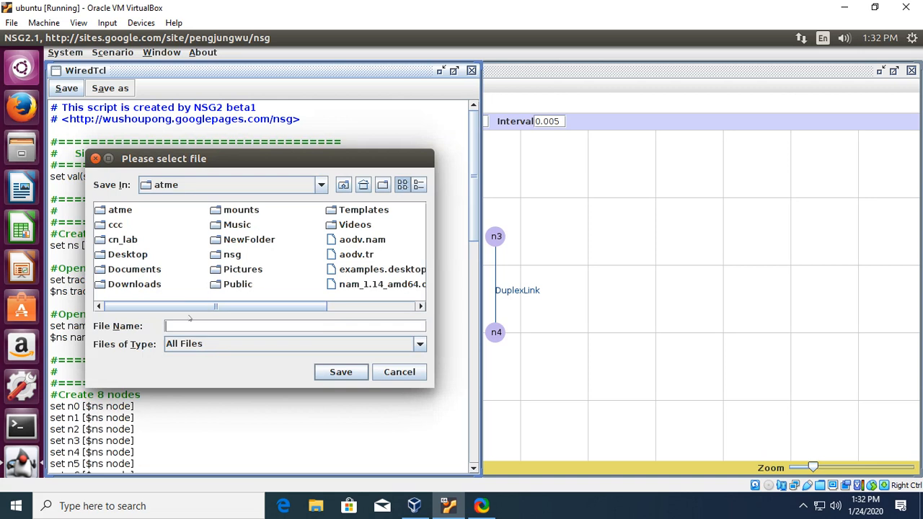
- Save the generated script as a TCL file named p3
text(p3)
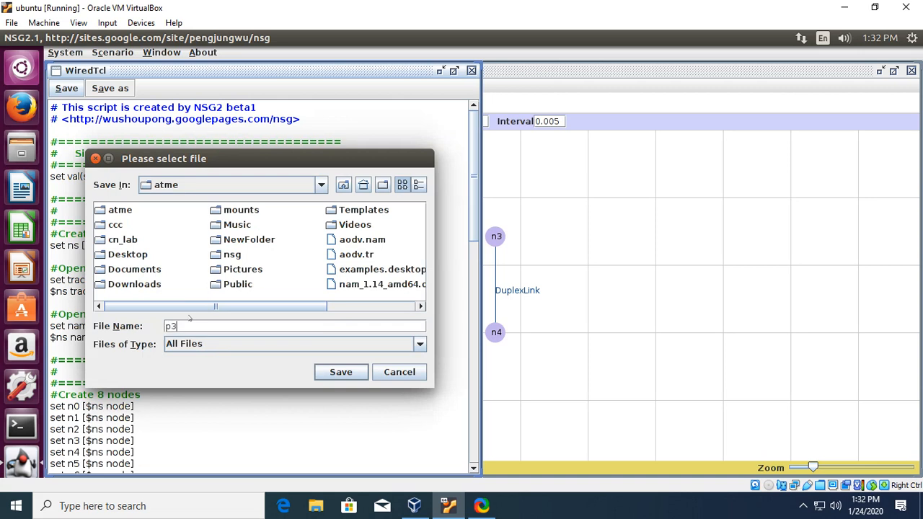
click(420, 344)
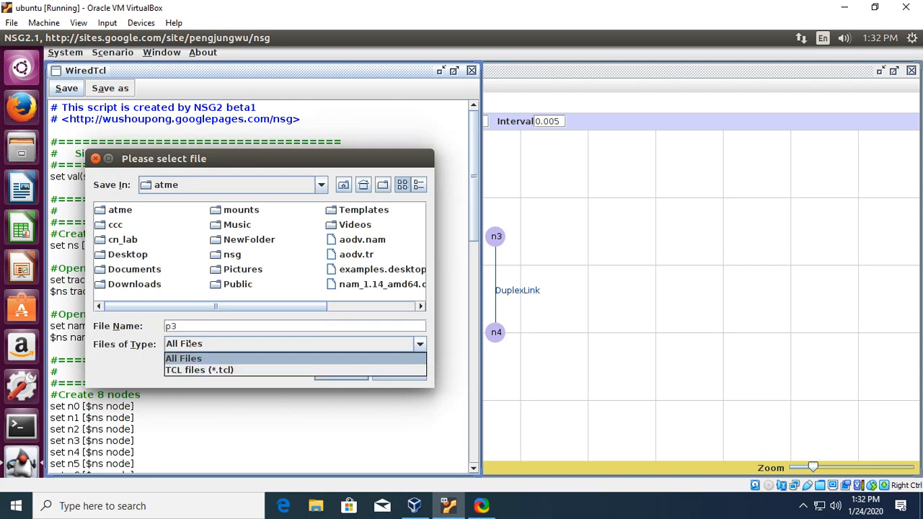
click(199, 369)
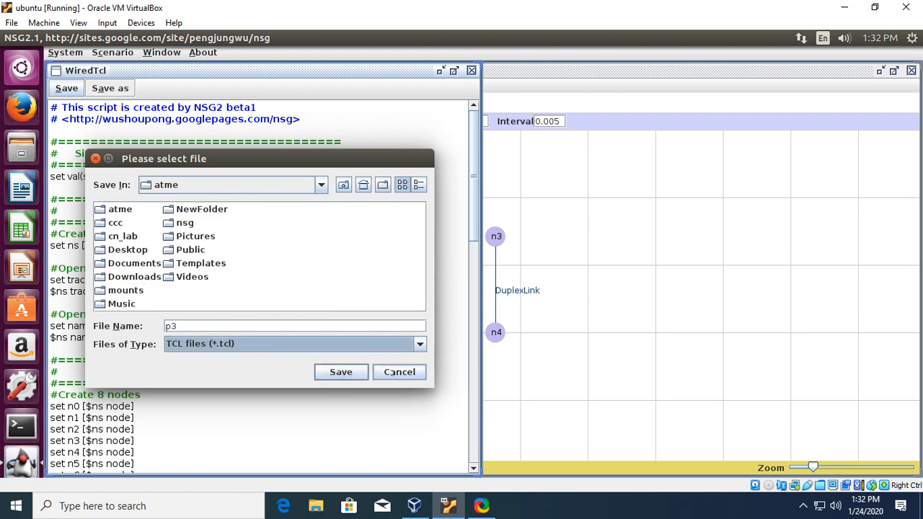
click(399, 372)
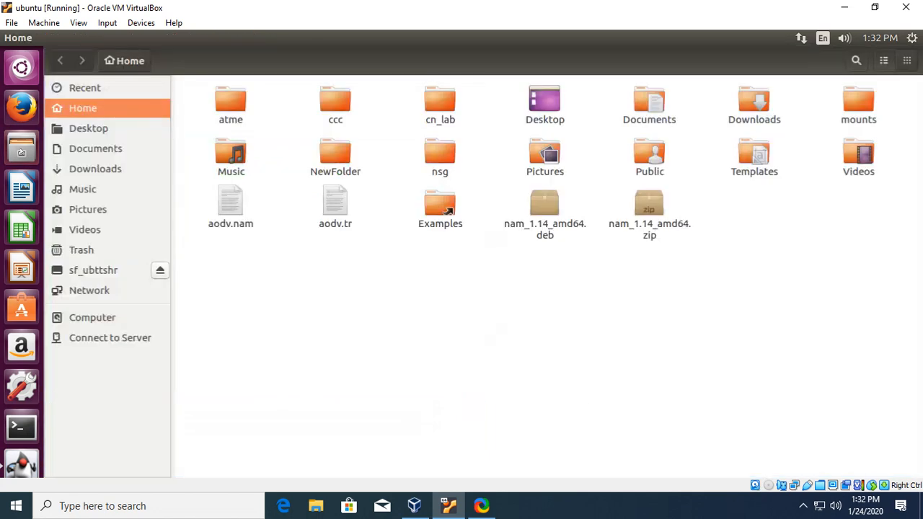
- Browse into cn_lab/expt3 and select p3.tcl beside p3.awk
double_click(440, 101)
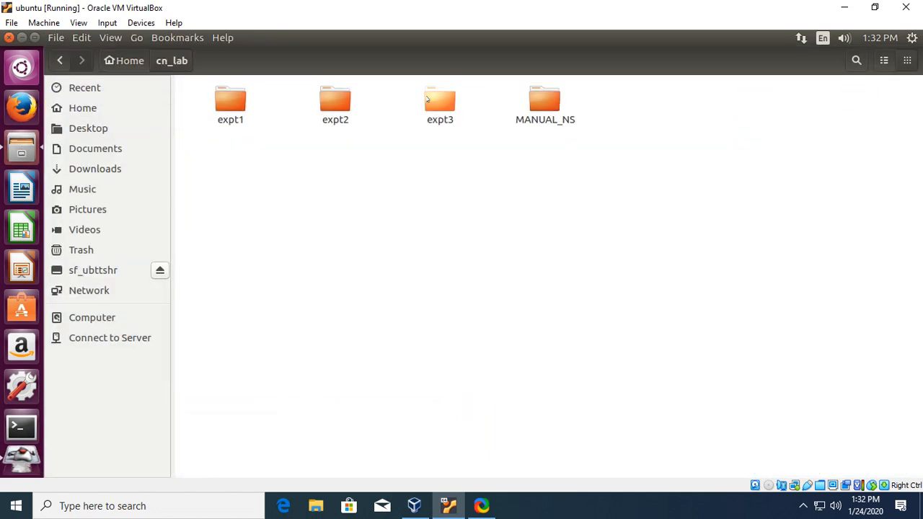
double_click(440, 101)
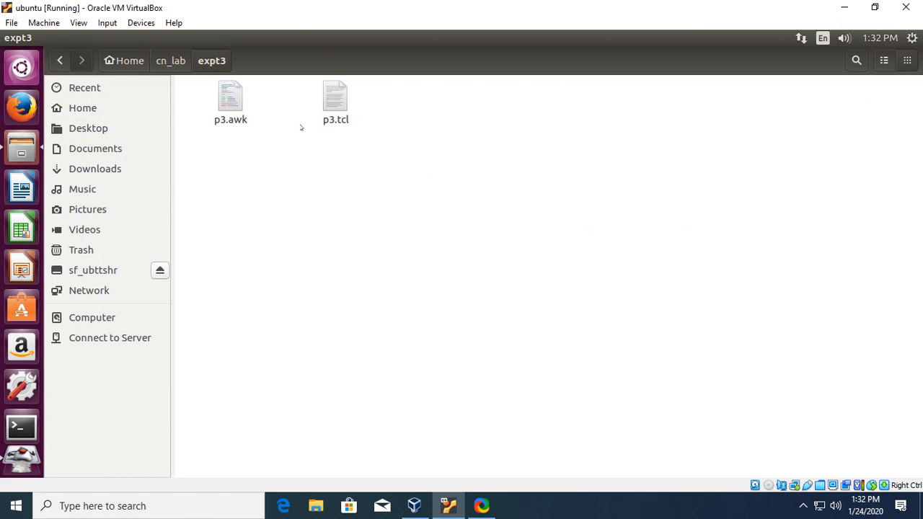
click(334, 101)
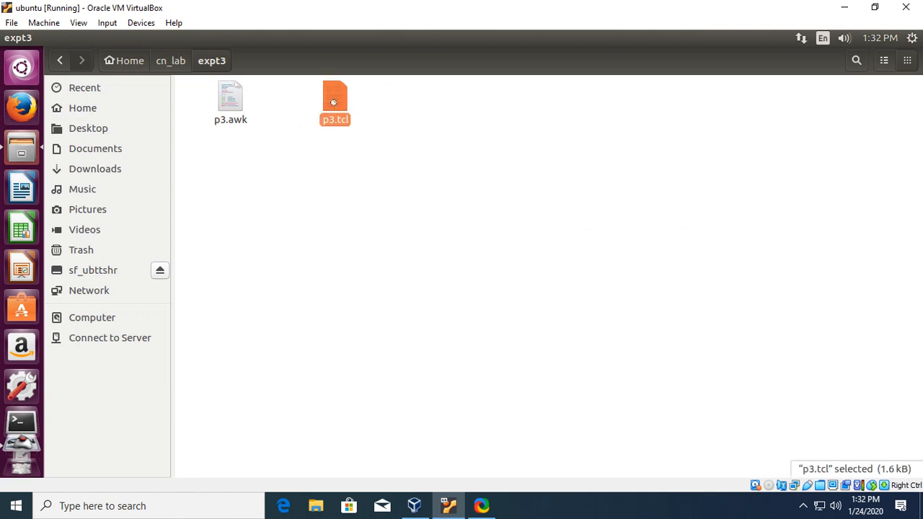
double_click(334, 98)
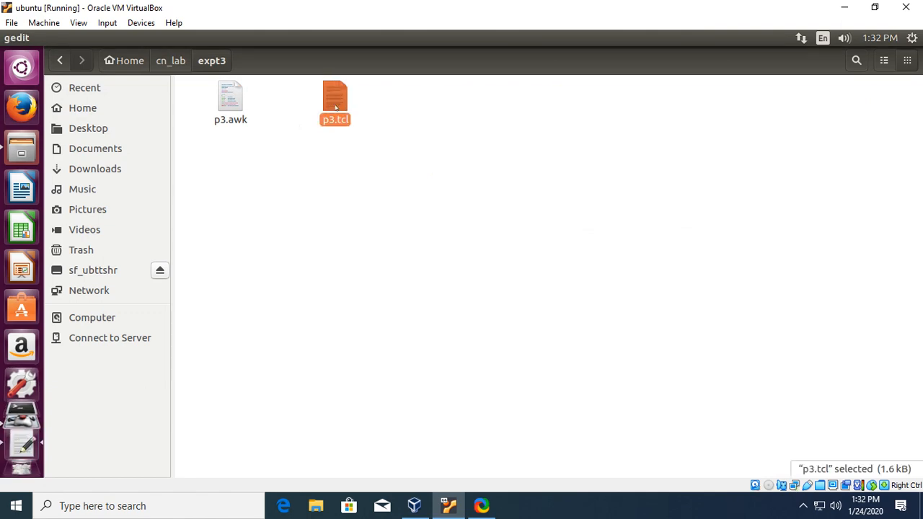
double_click(335, 97)
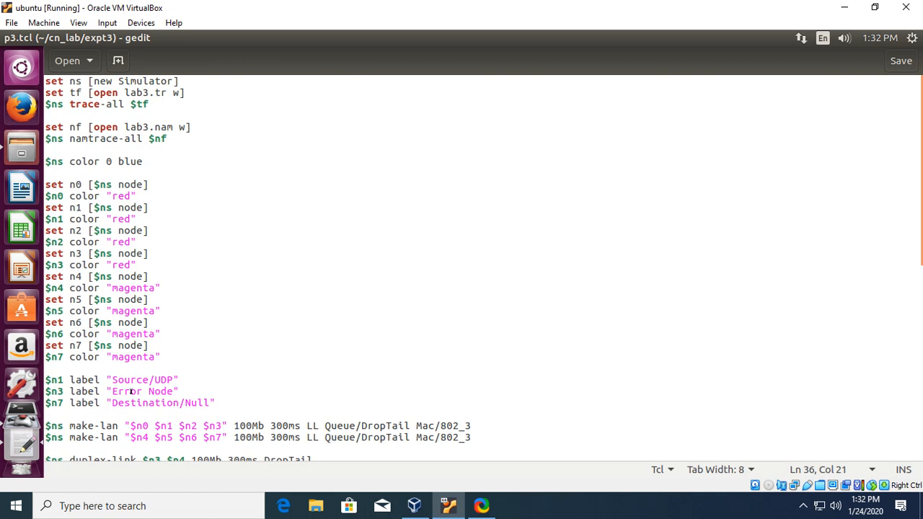
scroll(down, 3)
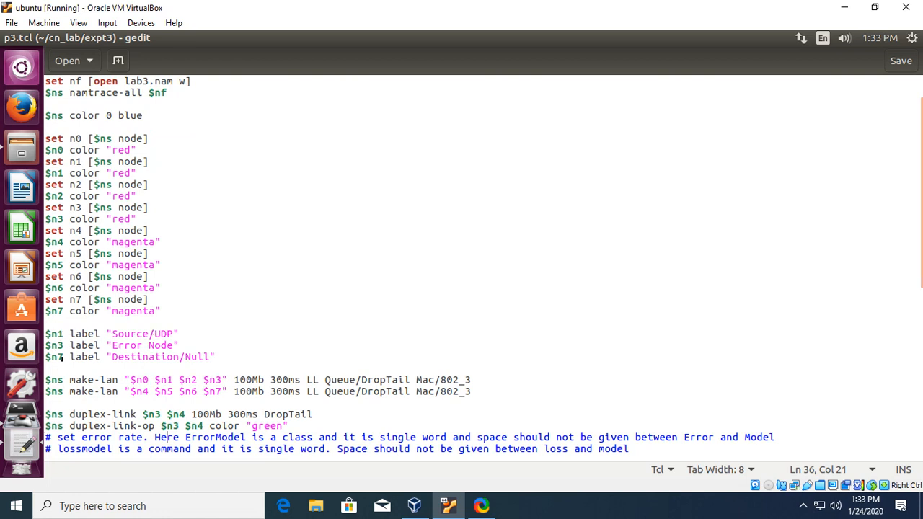
mouse_move(222, 349)
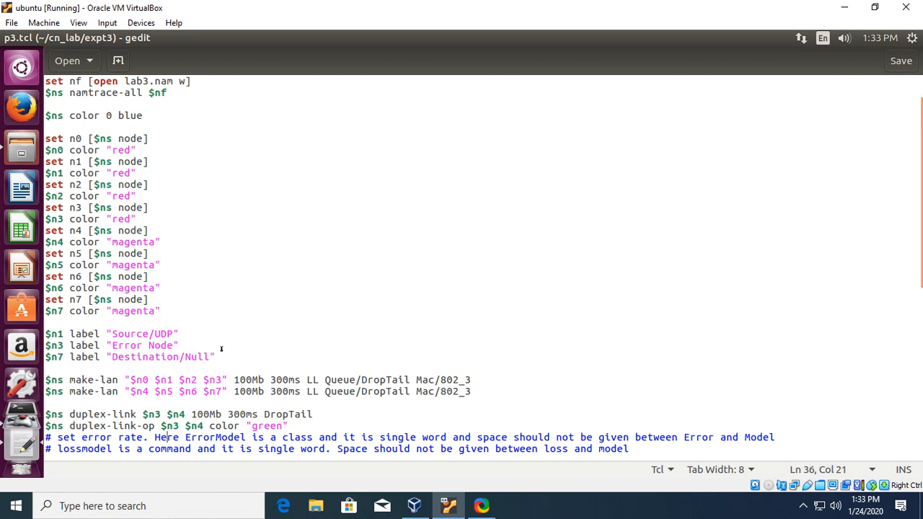
mouse_move(85, 377)
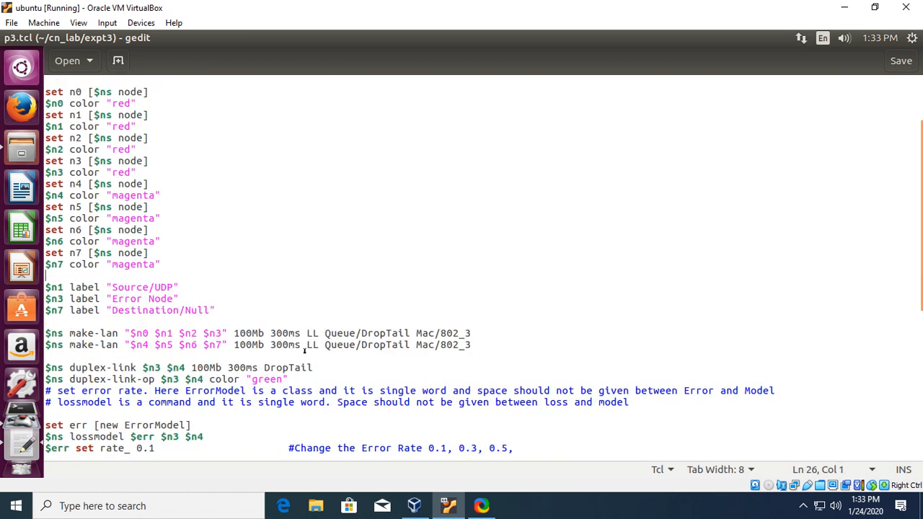
scroll(down, 3)
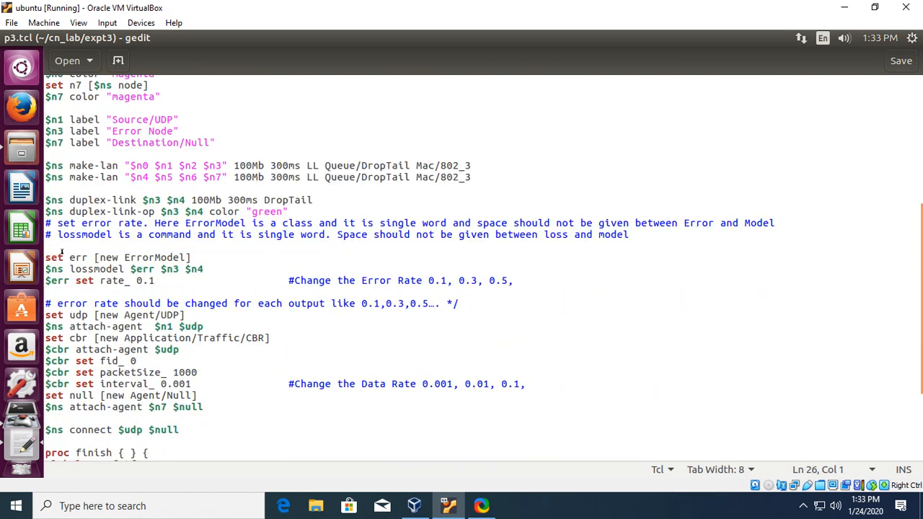
drag(46, 258, 152, 280)
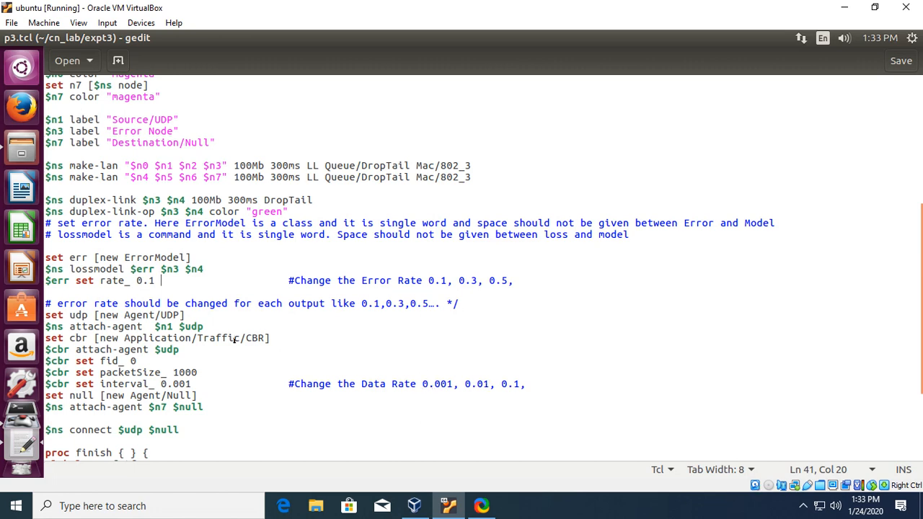
scroll(down, 3)
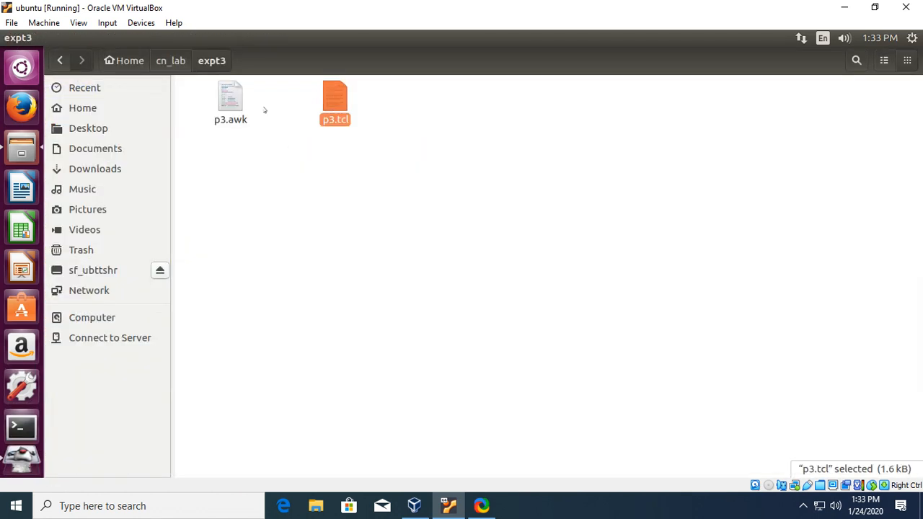
- Open p3.awk from the expt3 folder in the text editor
click(230, 101)
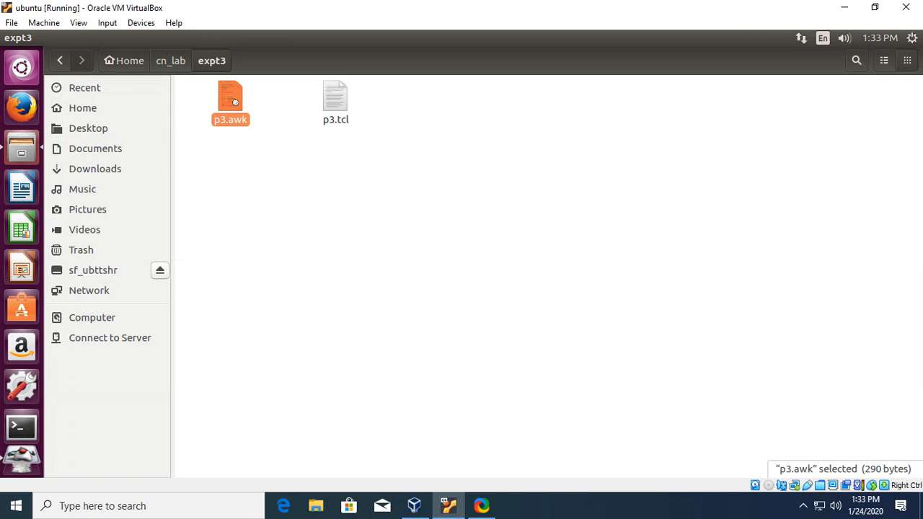
double_click(230, 103)
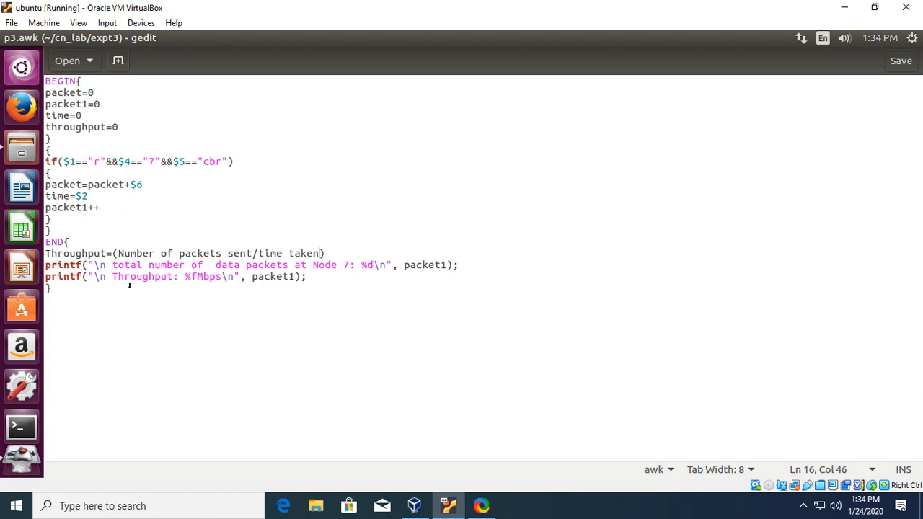
mouse_move(345, 249)
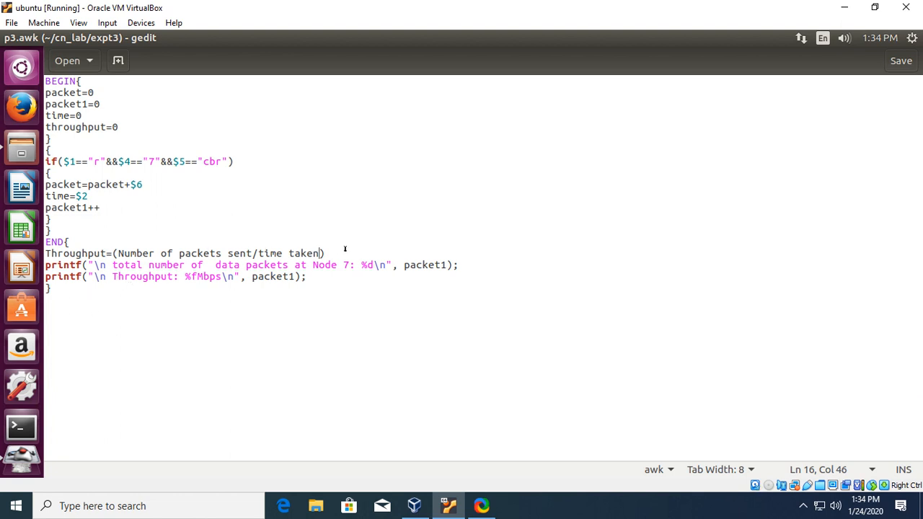
mouse_move(642, 128)
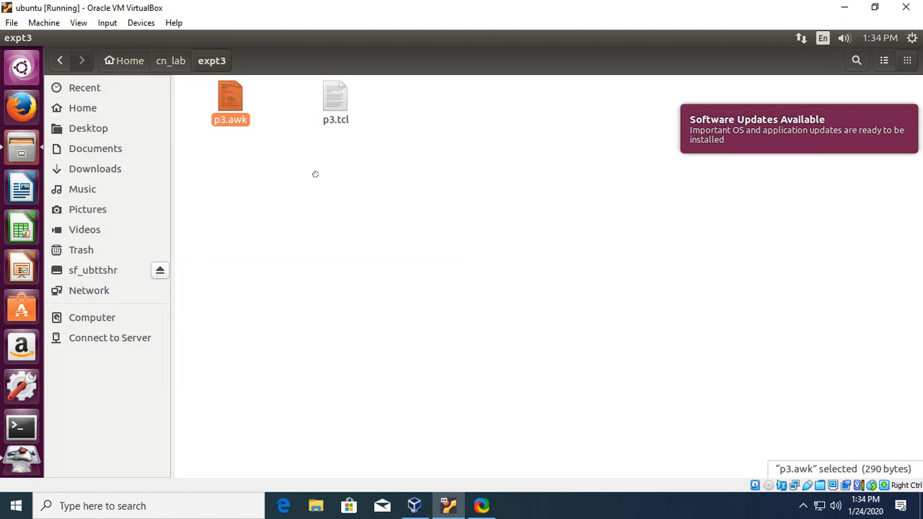
- In a terminal, list the home folder and change into cn_lab/expt3/
click(21, 426)
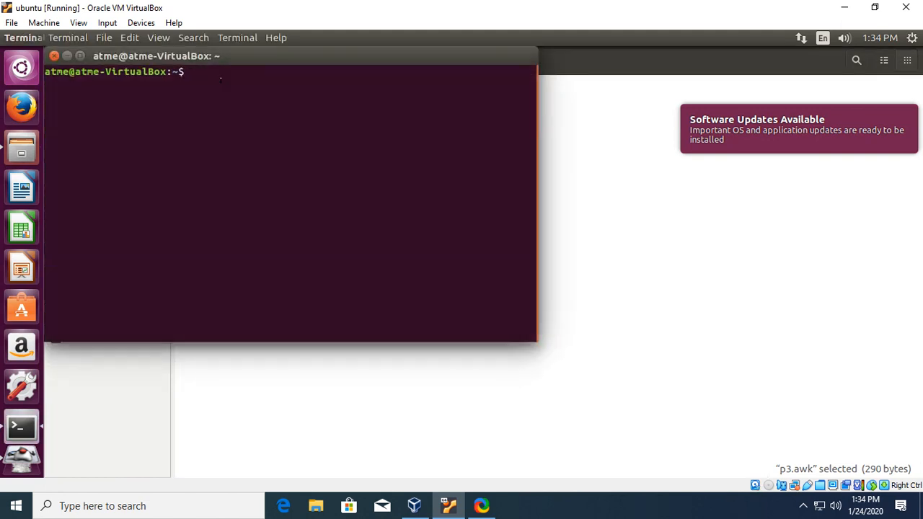
text(ls)
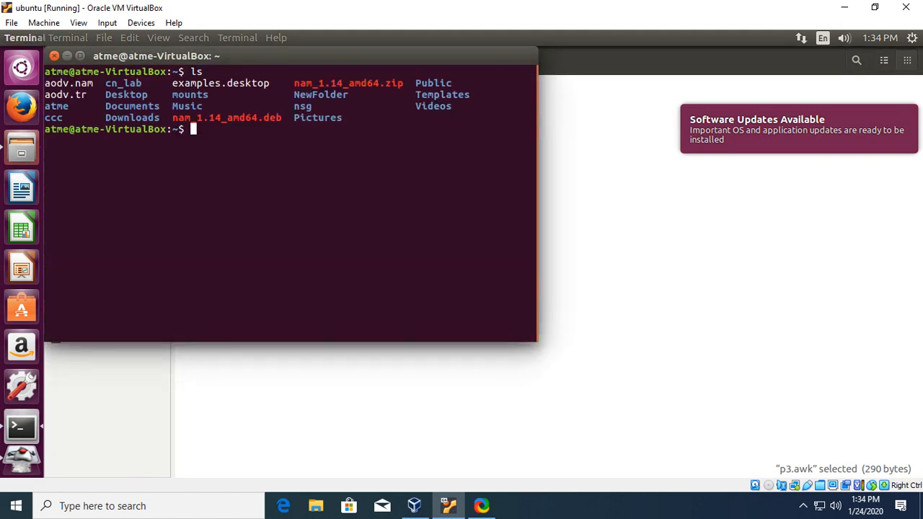
text(cd)
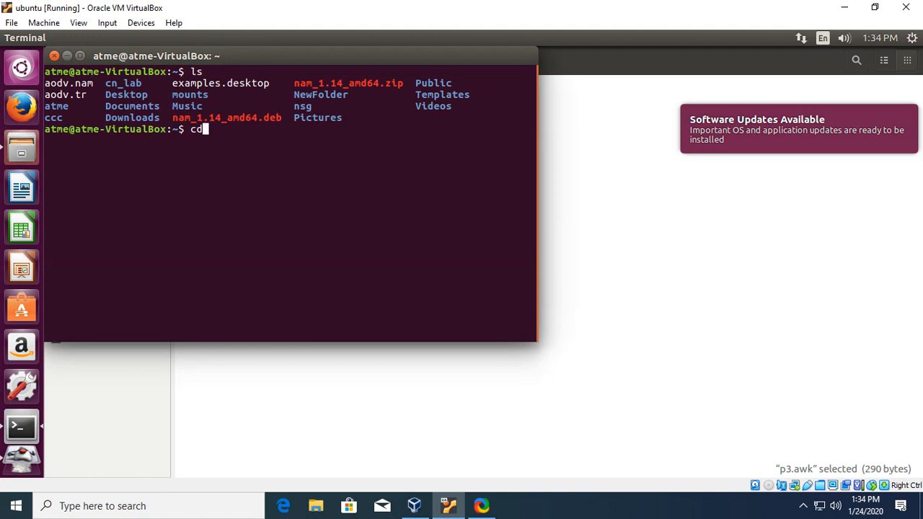
text(cn_lab/)
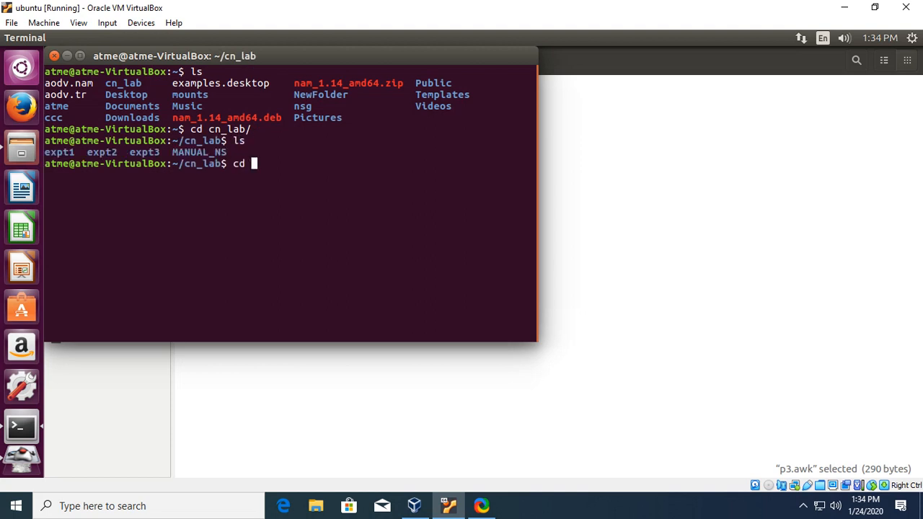
text(expt3)
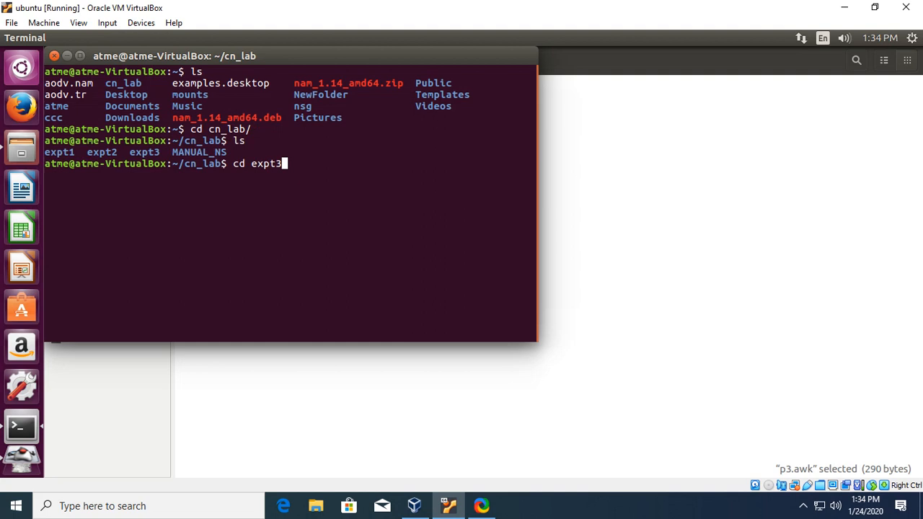
text(/)
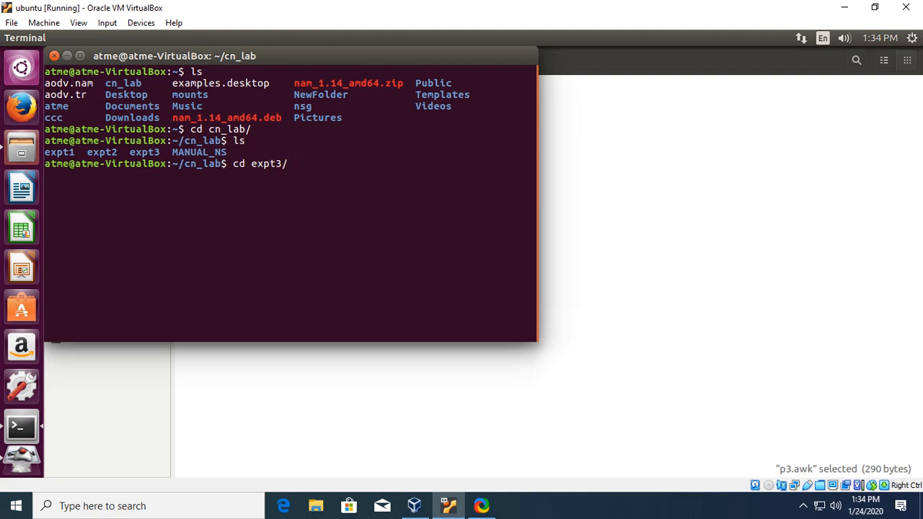
key(Return)
text(ls)
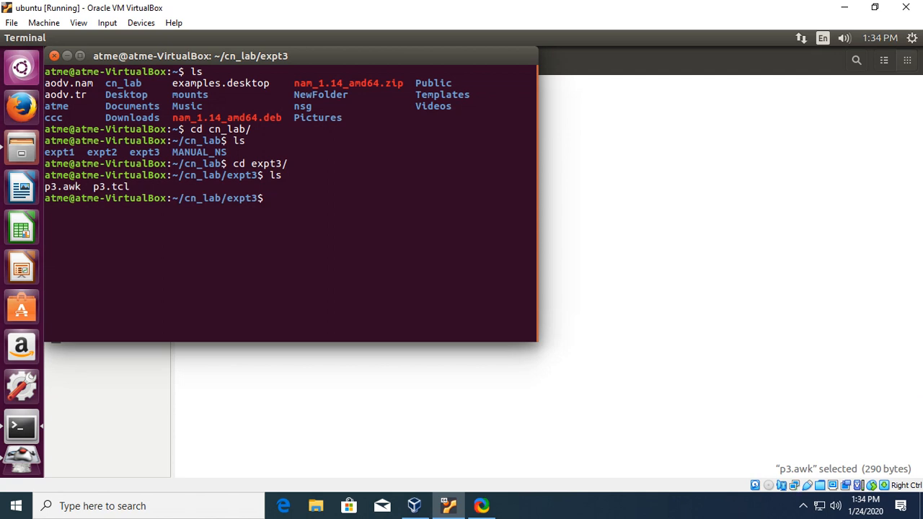
- Run the simulation with ns p3.tcl so the nam animator opens
text(ns)
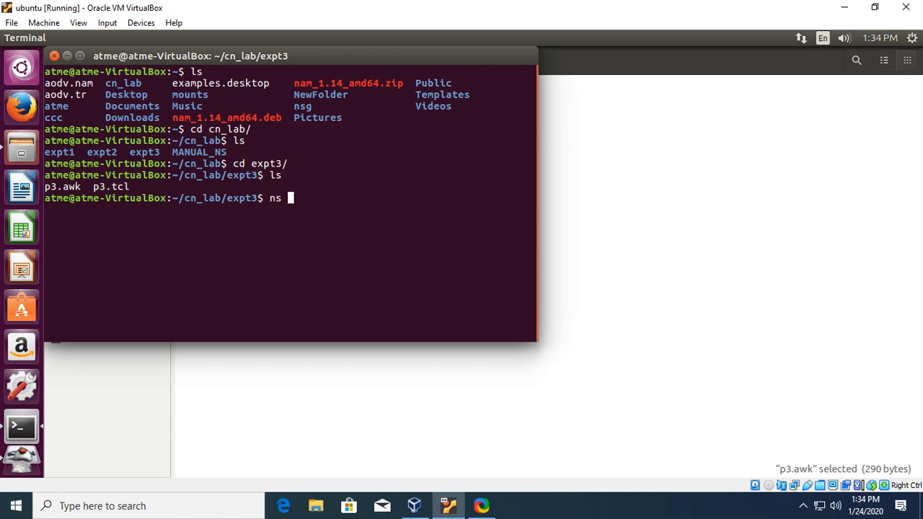
text(p3.tcl)
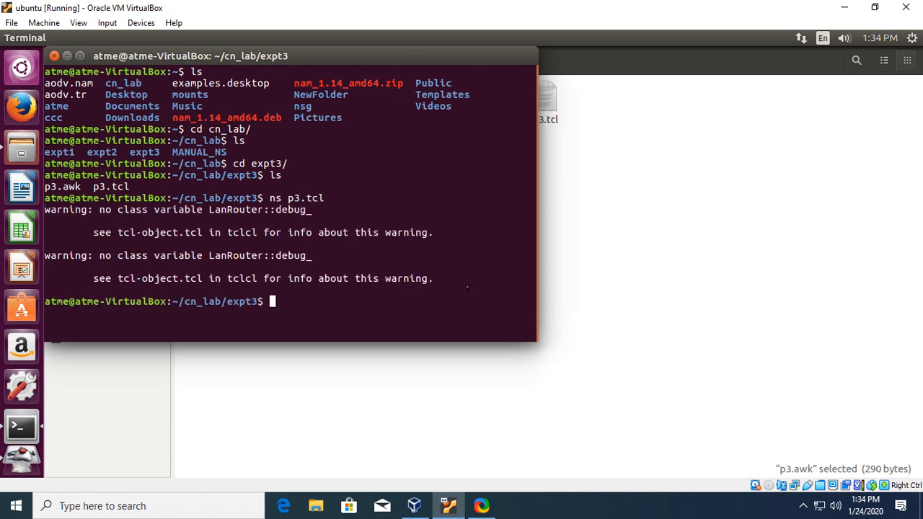
key(Return)
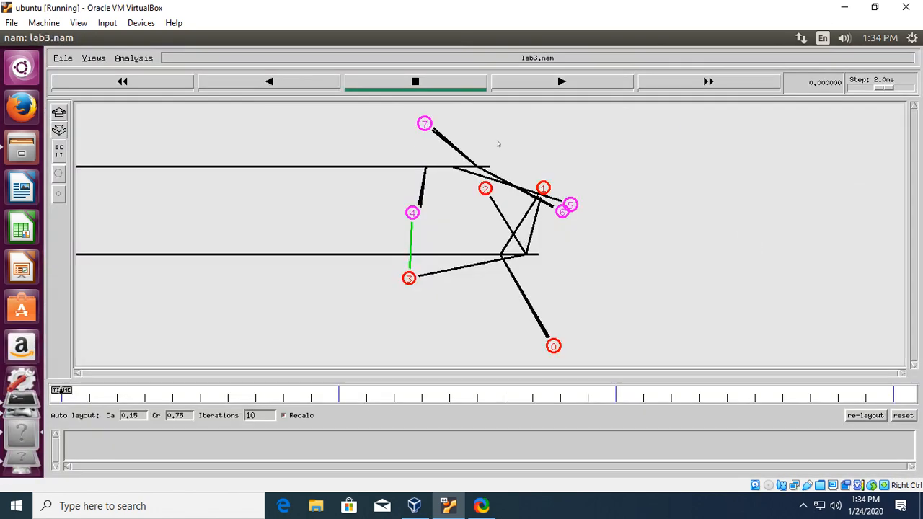
- Drag nodes 0–3 above the two LANs and nodes 4–7 below them, node 7 at bottom left
click(543, 187)
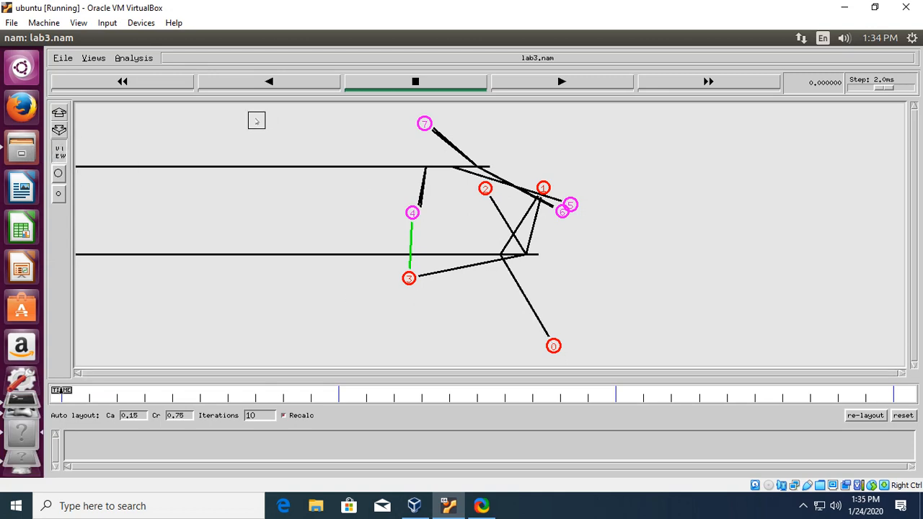
drag(553, 345, 256, 123)
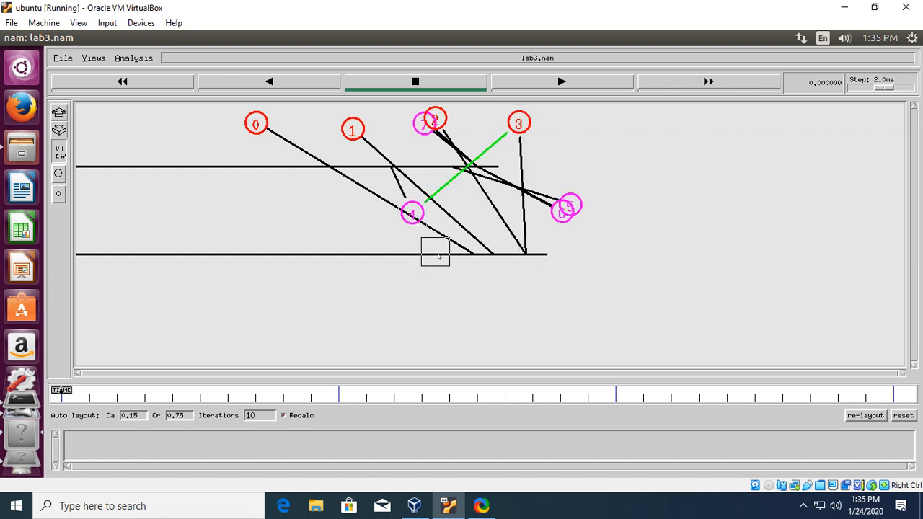
drag(411, 212, 516, 305)
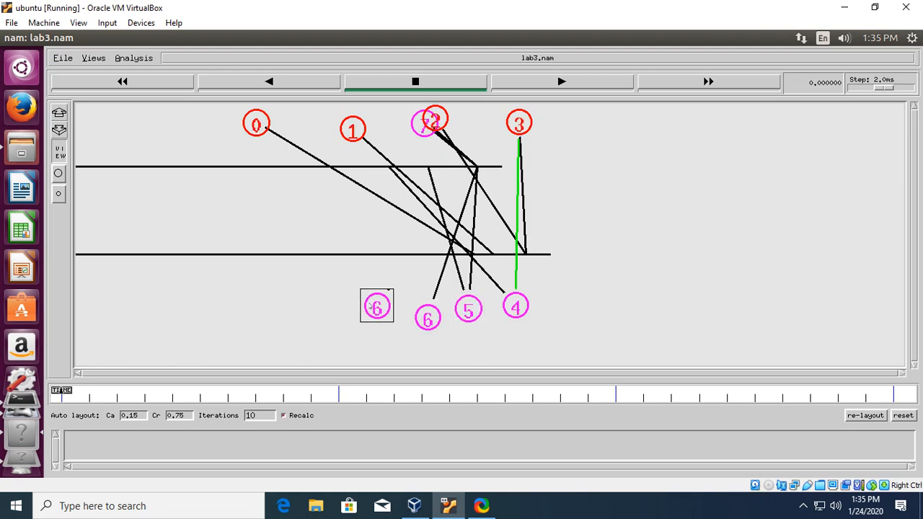
drag(376, 306, 281, 307)
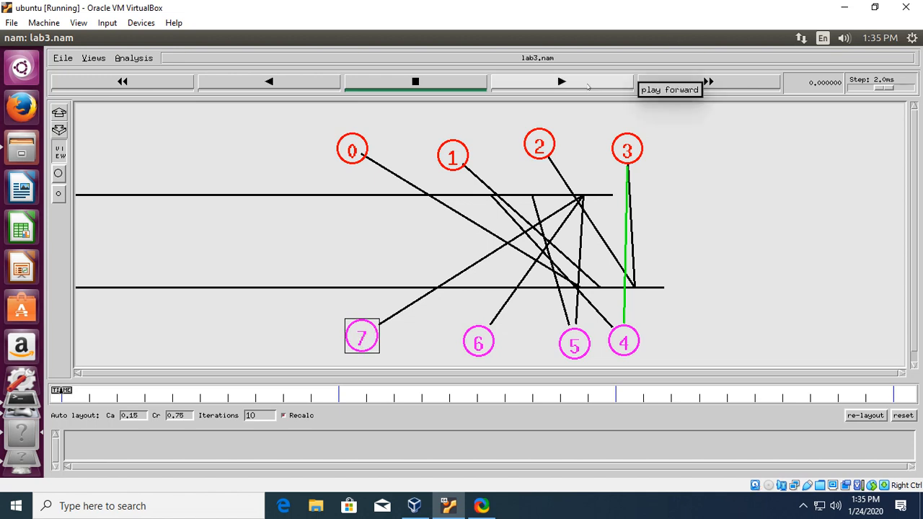
- Play the animation so packets flow from the UDP source through the error node, then refocus the terminal
click(561, 80)
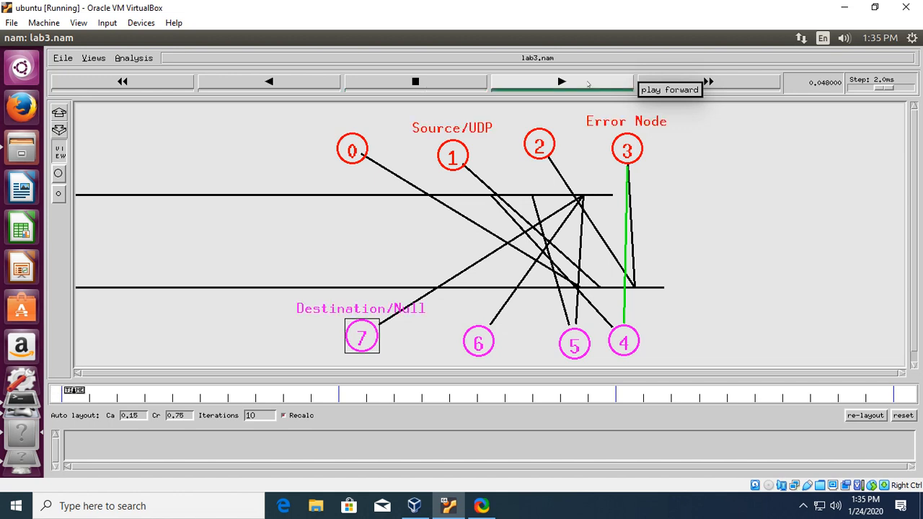
click(561, 82)
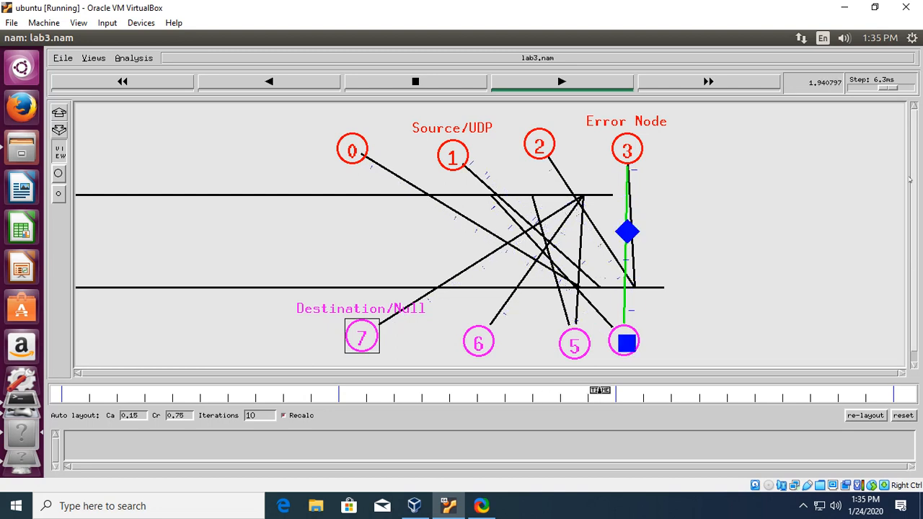
click(561, 81)
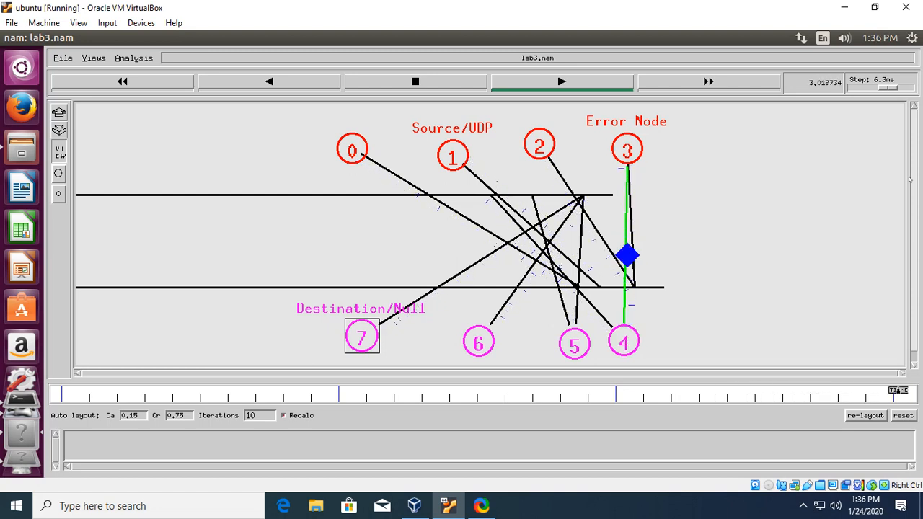
click(415, 81)
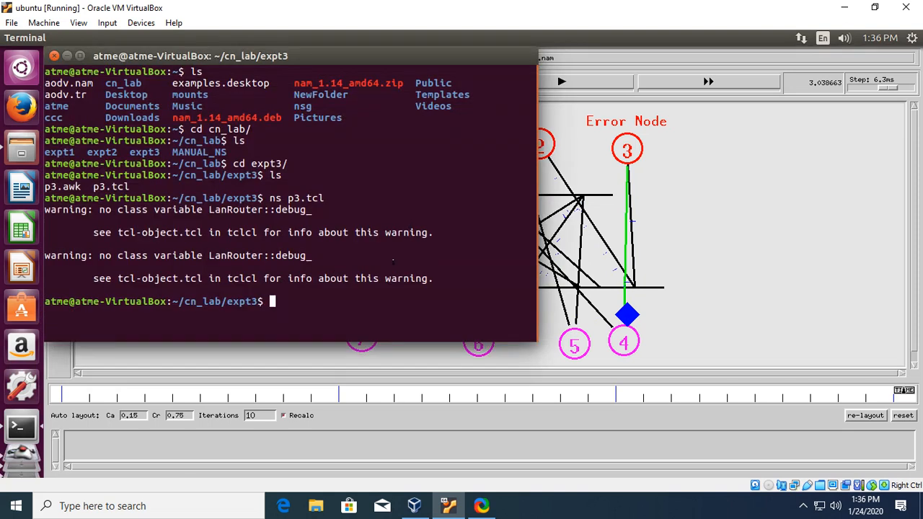
- Change into expt3 and enter awk -f p3.awk lab3.tr at the prompt, not yet run
text(cd expt3/)
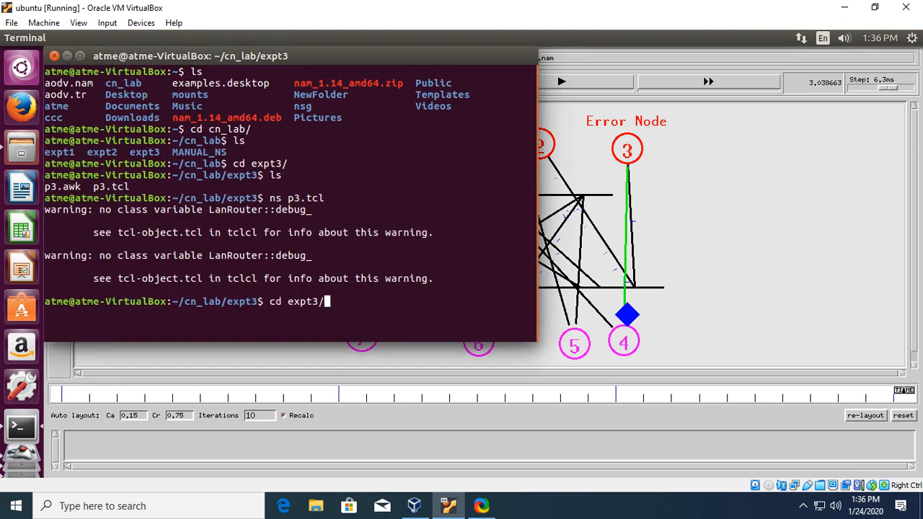
text(awk -f p3.awk lab3.tr)
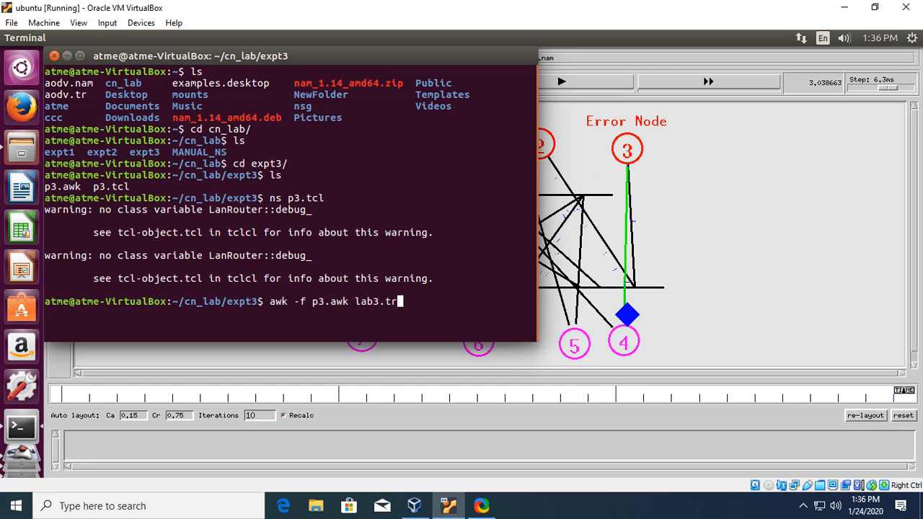